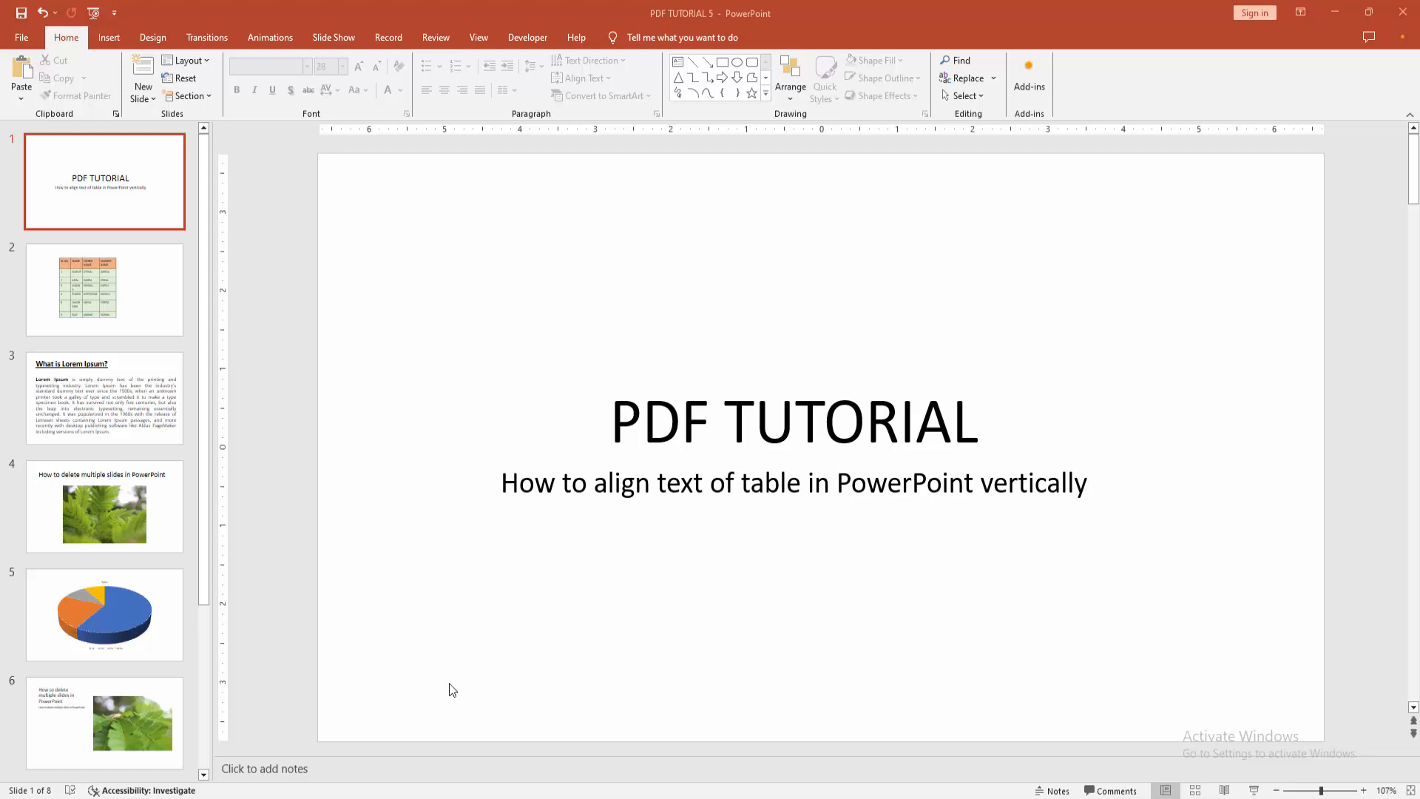
mouse_move(174, 313)
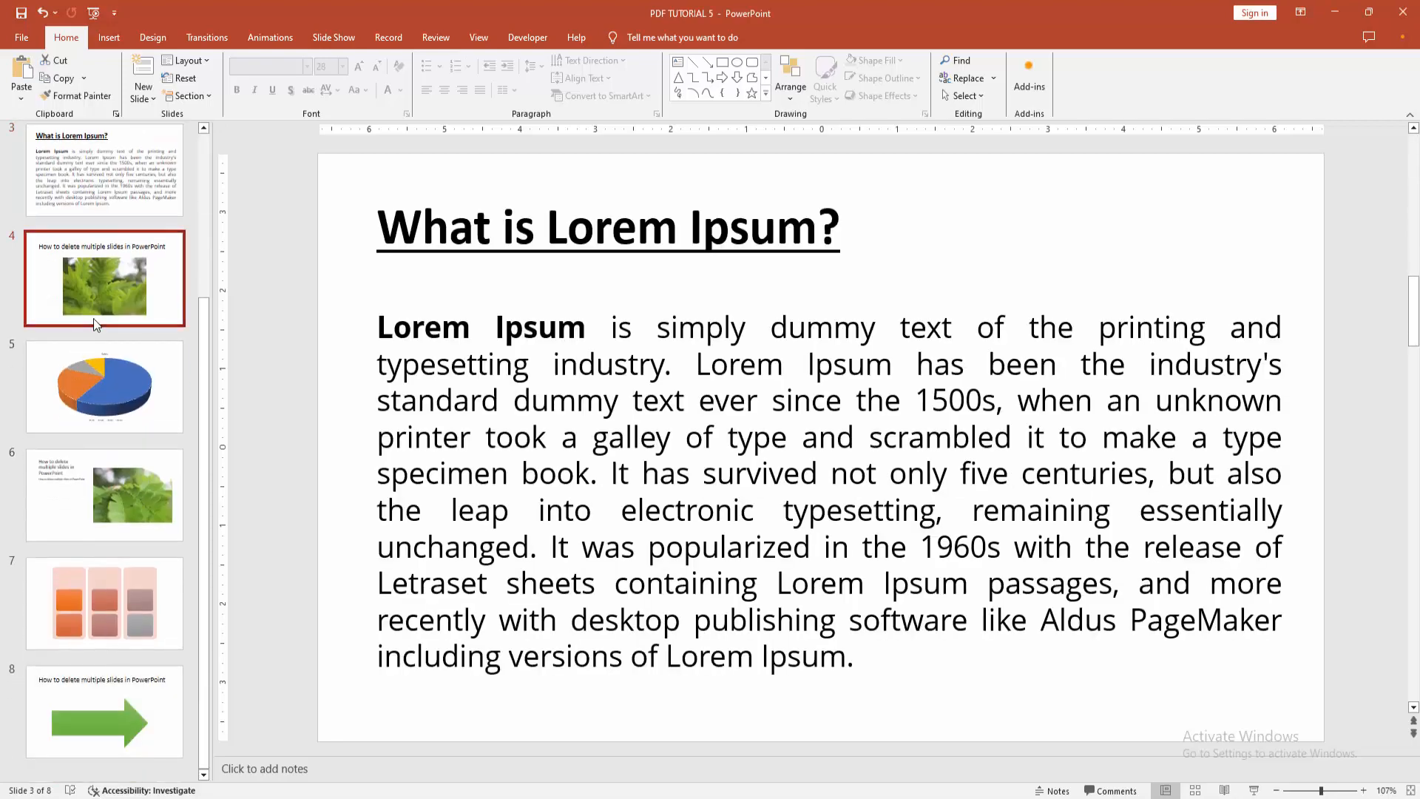
- Go to slide 2 with the names table and select the table
click(104, 385)
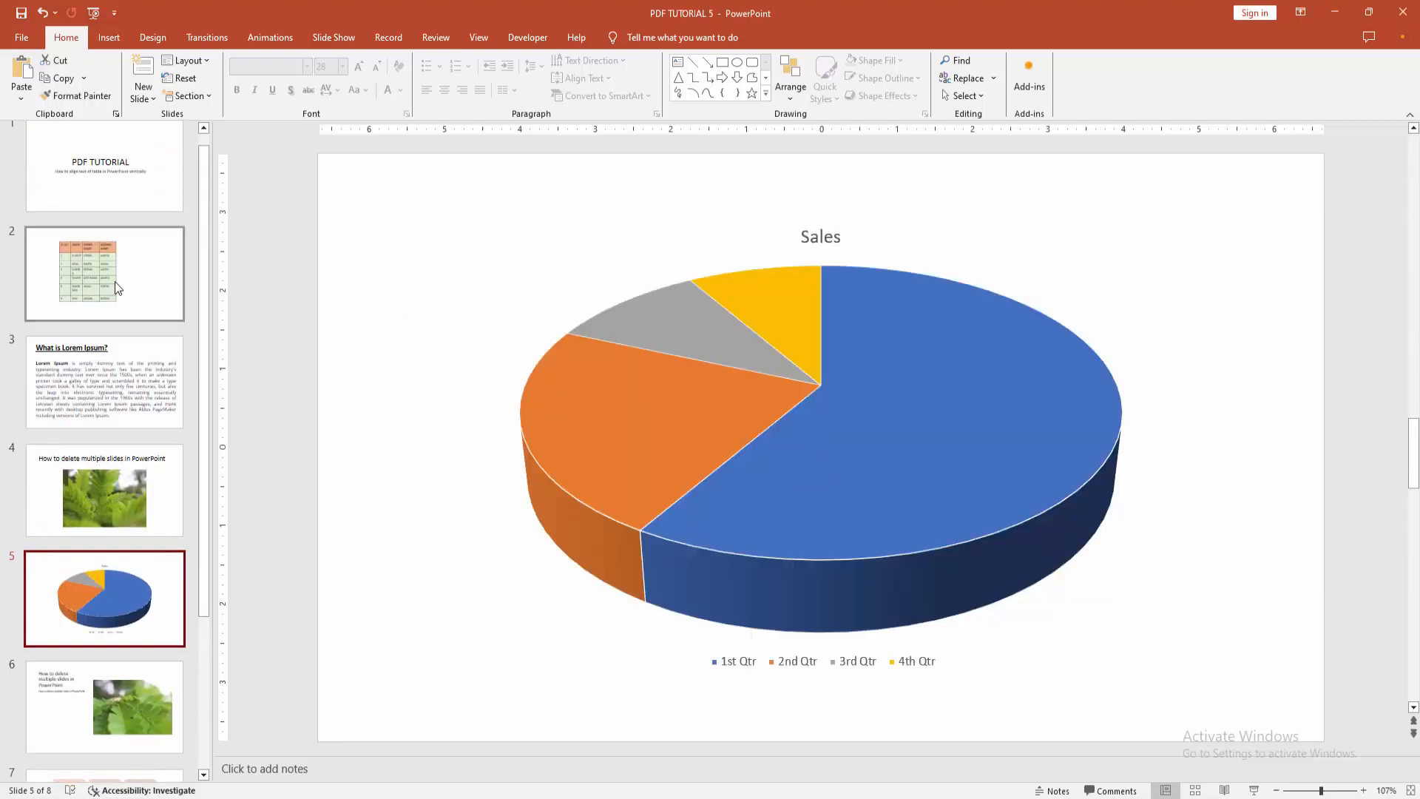
click(104, 274)
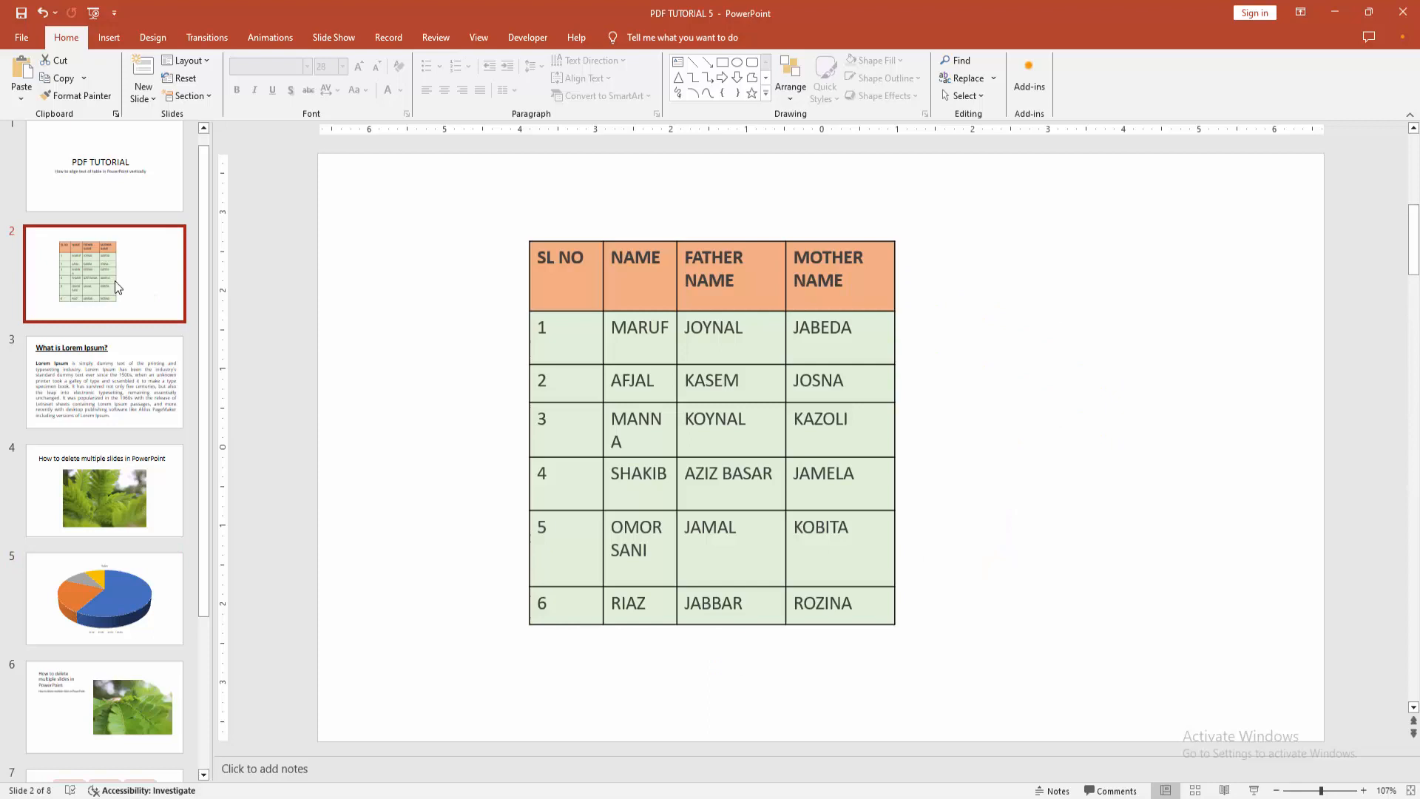
mouse_move(103, 248)
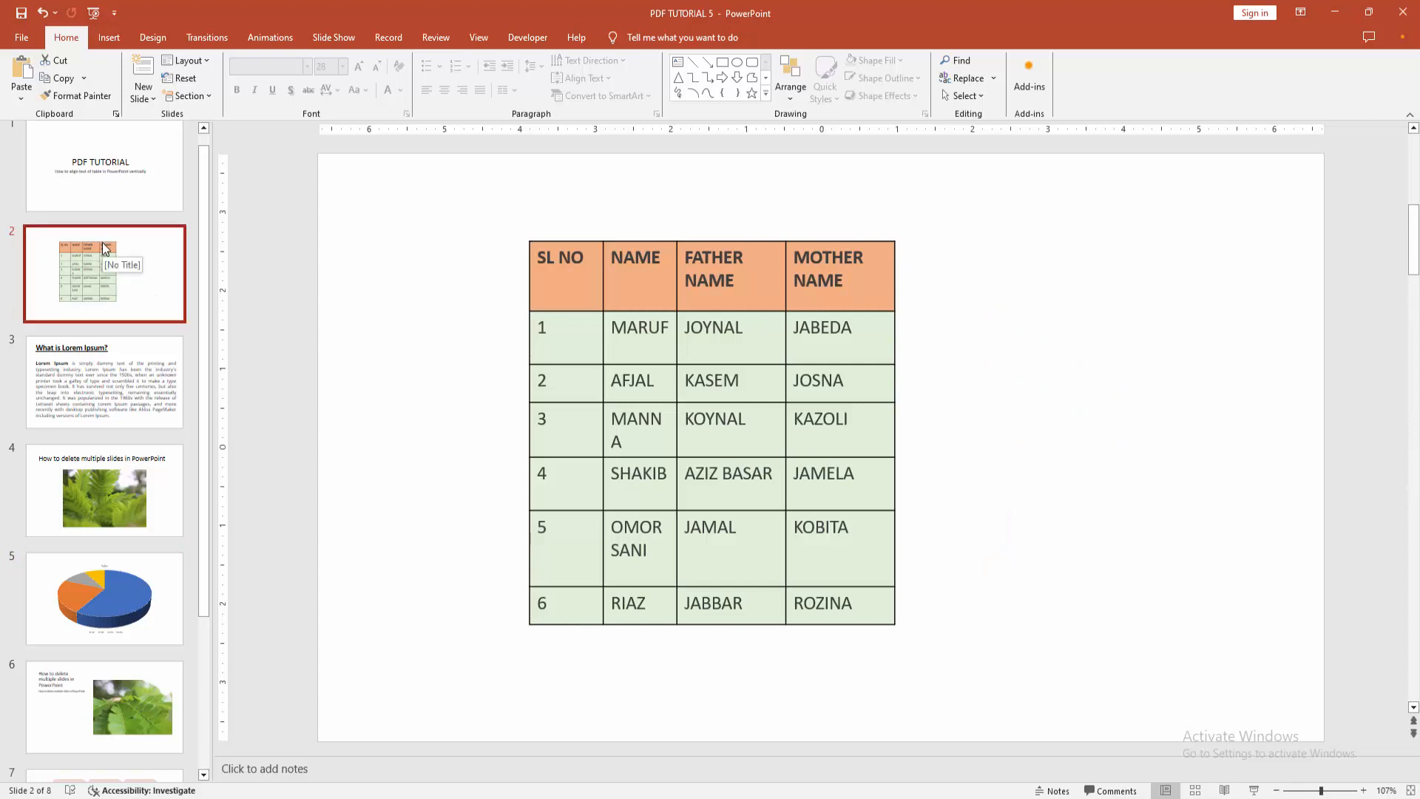
click(563, 275)
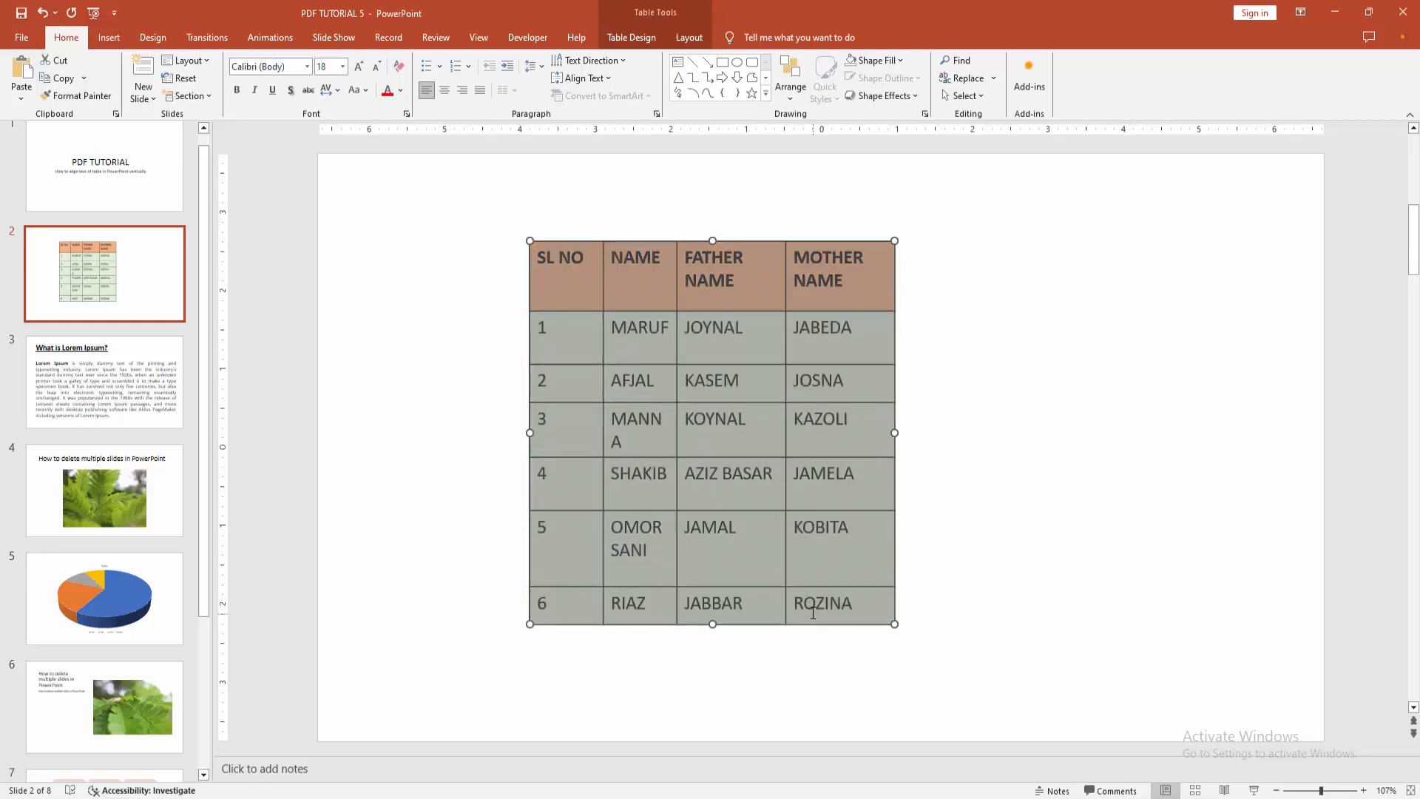
- Show the Table Layout options for the selected names table
click(688, 37)
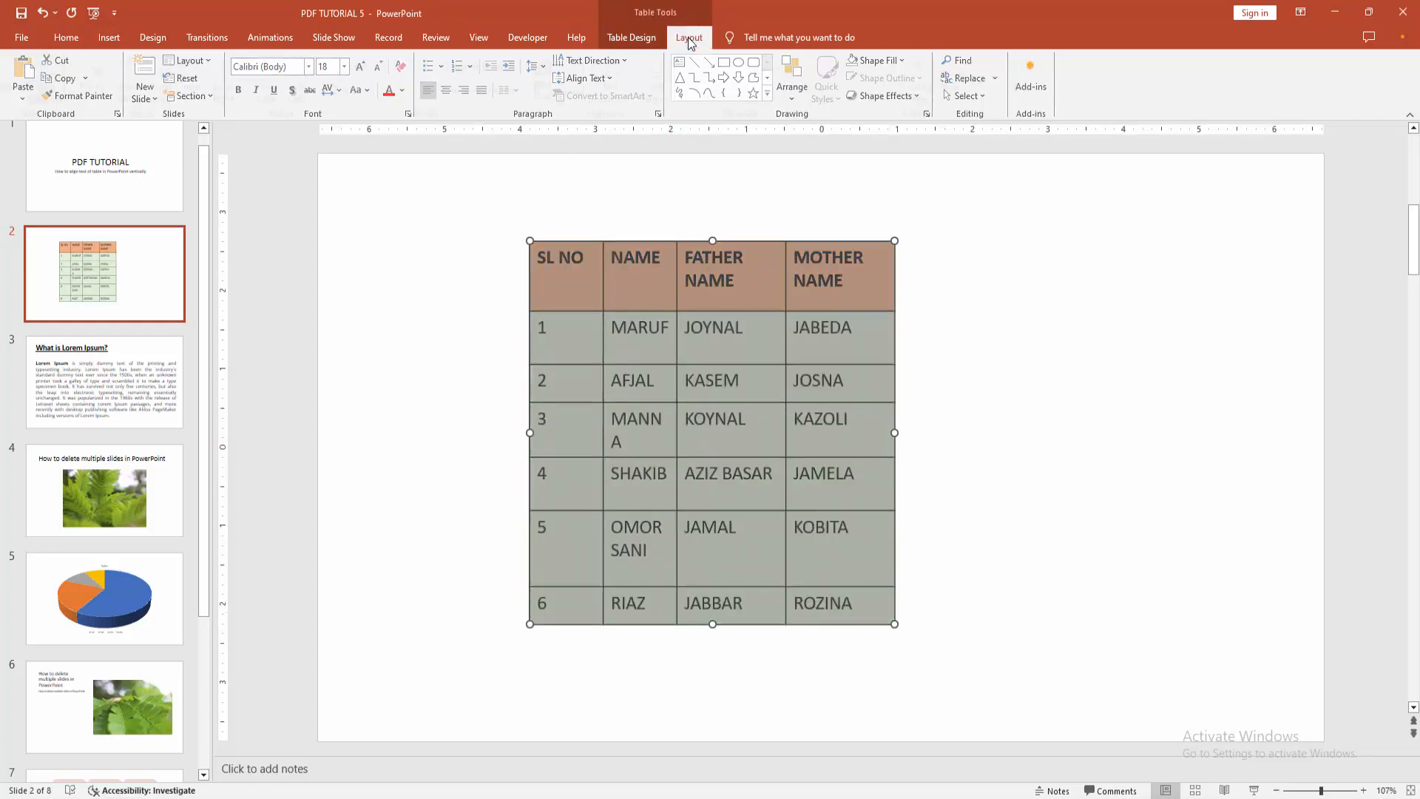
click(688, 37)
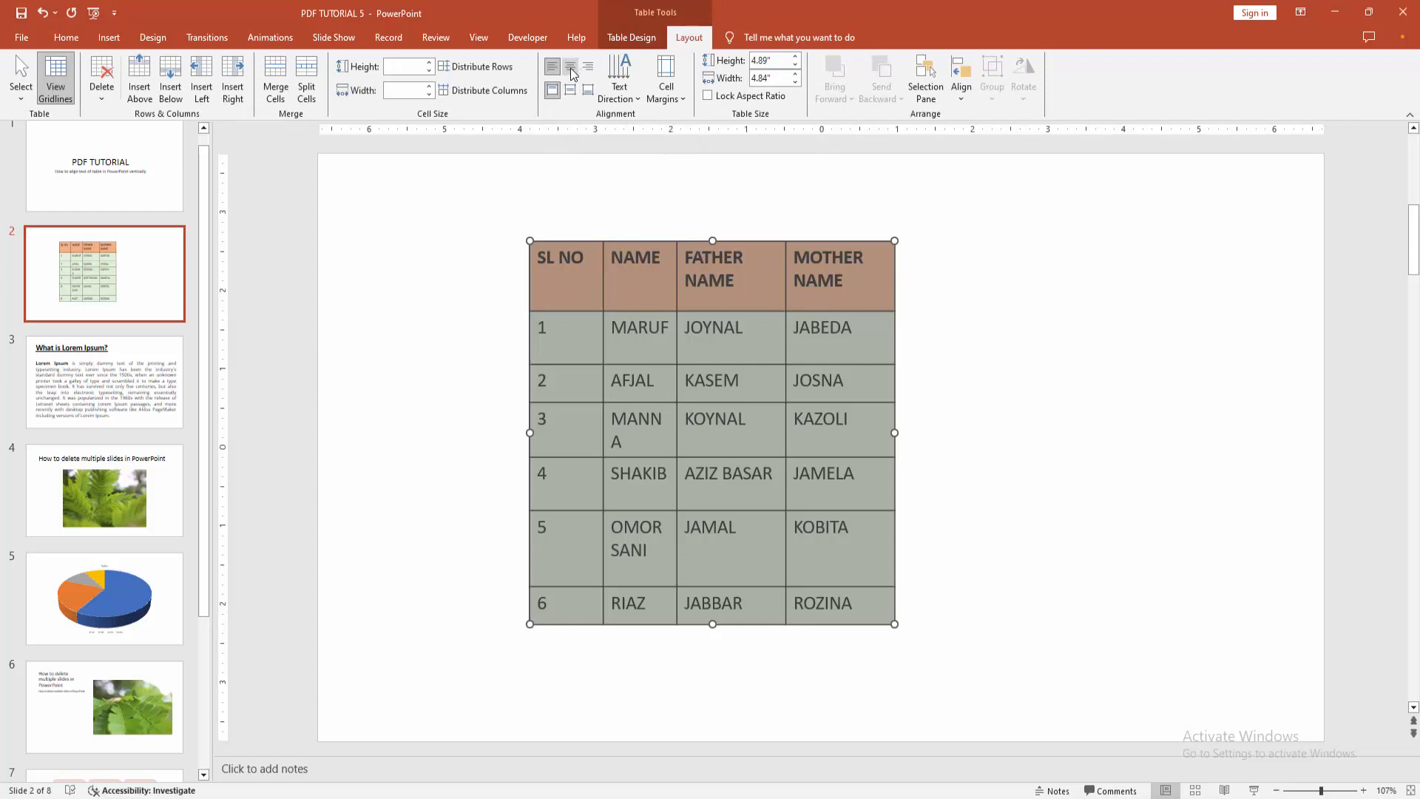
mouse_move(552, 92)
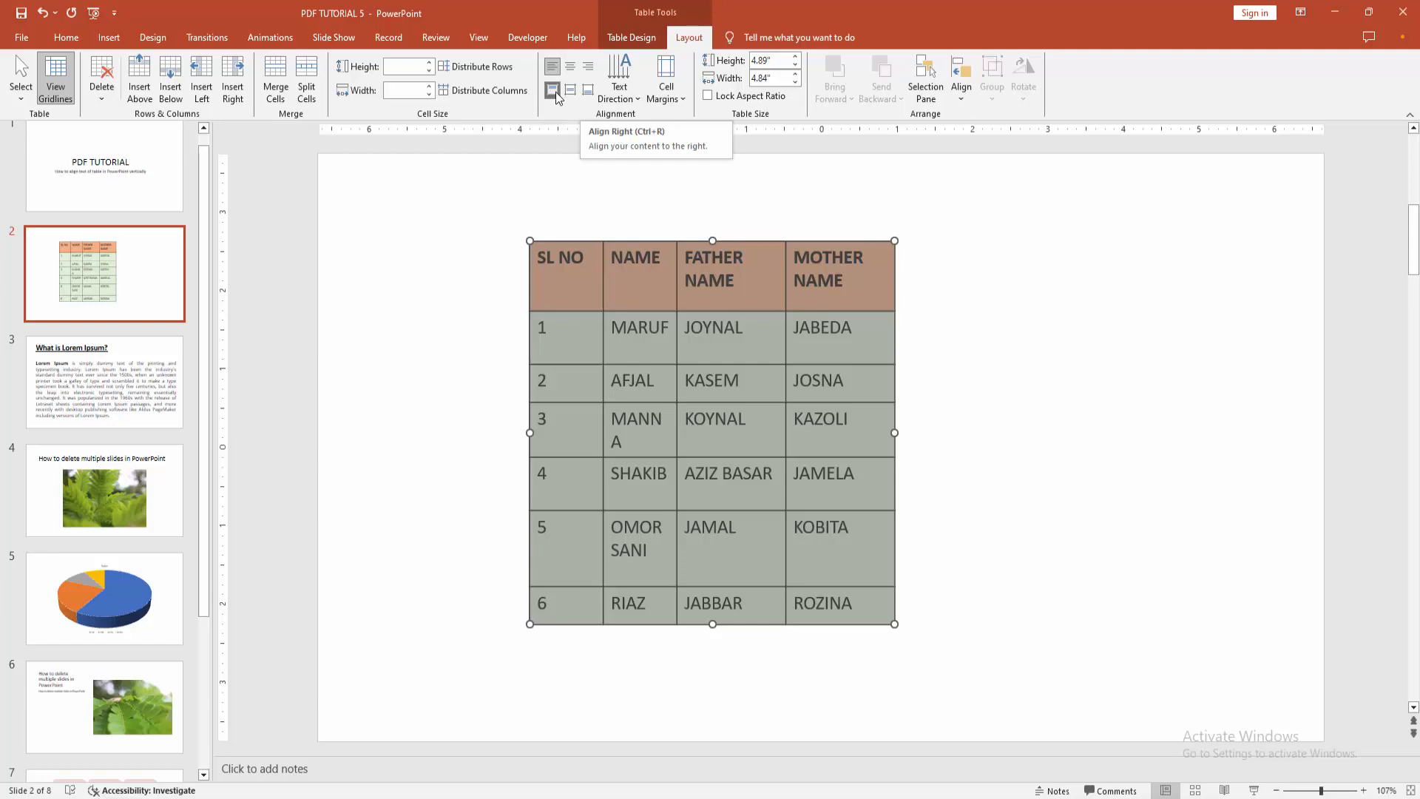
mouse_move(552, 90)
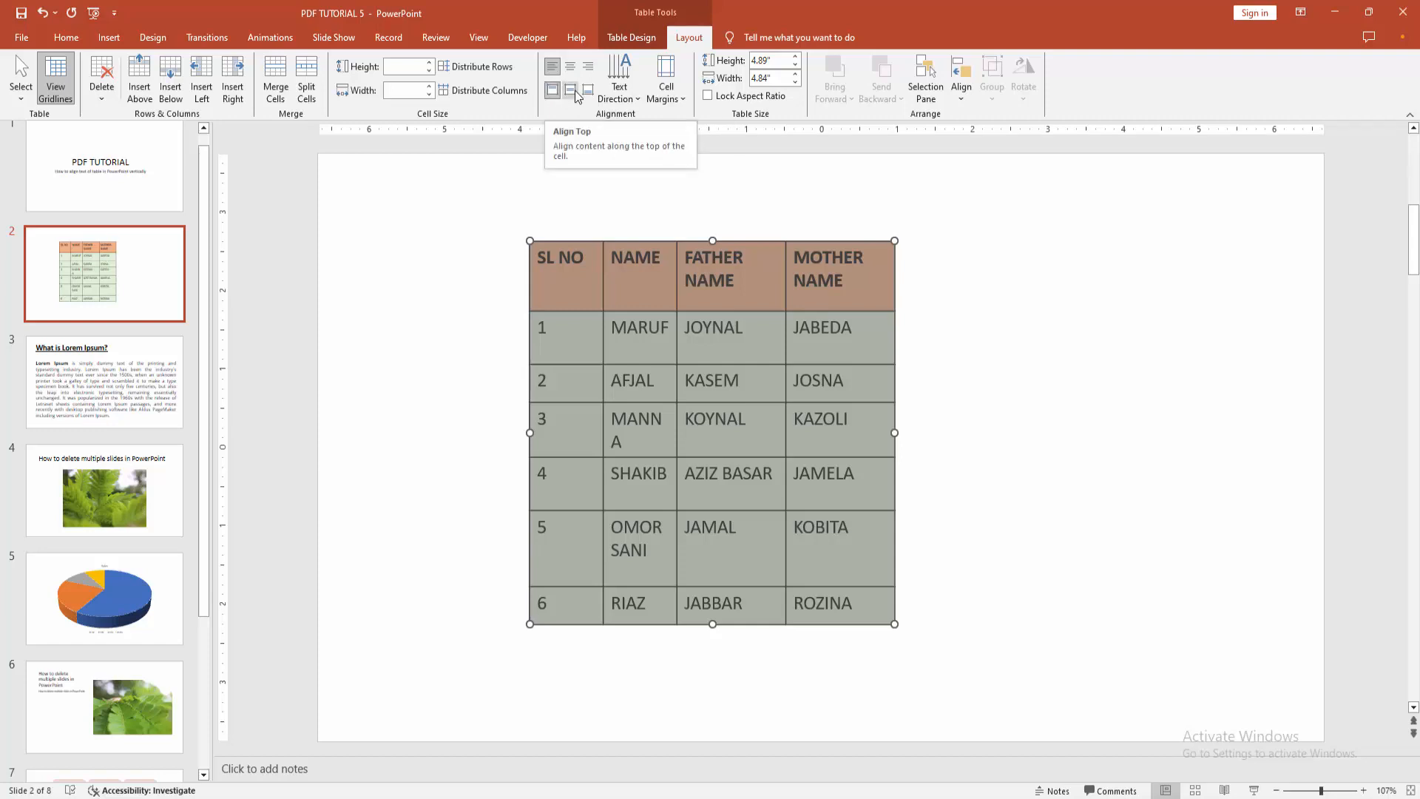
mouse_move(587, 90)
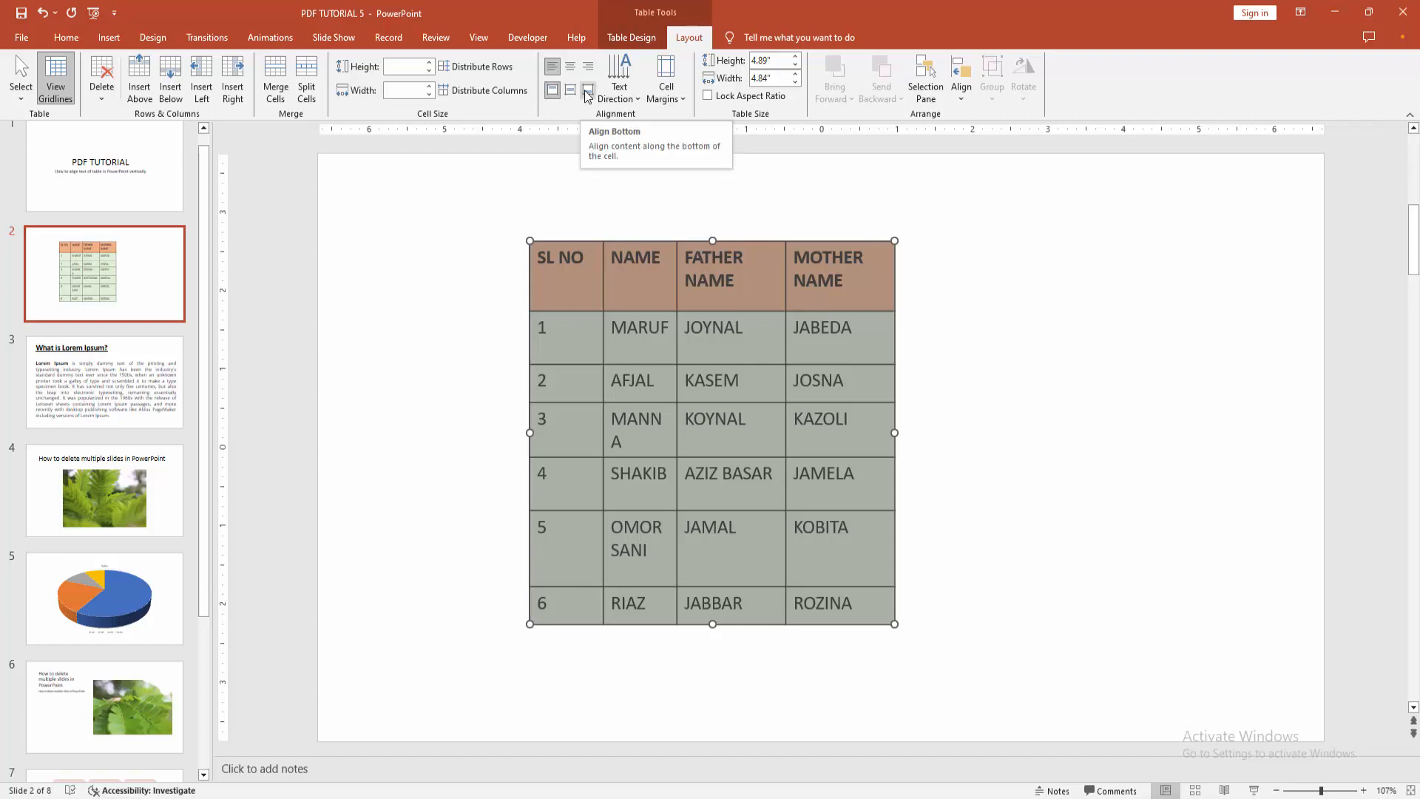
mouse_move(571, 91)
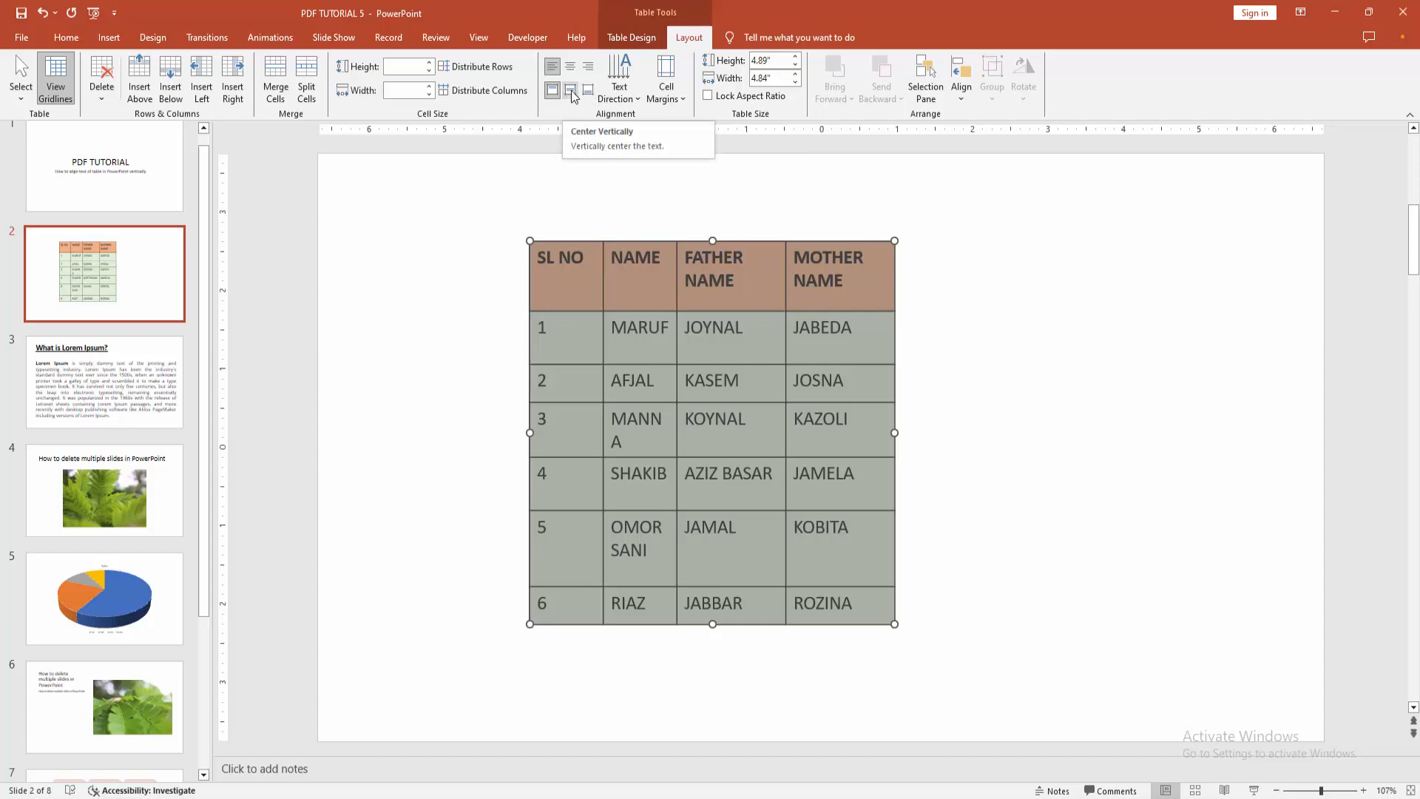